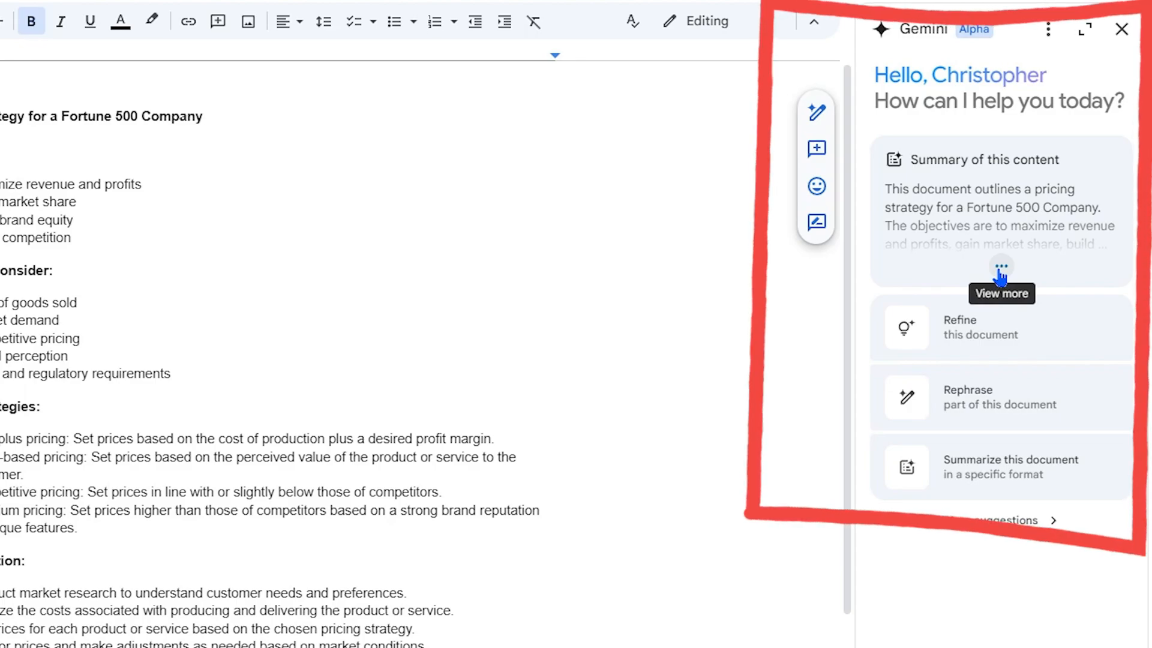
Expand Gemini's 'Summary of this content' to show the full multi-paragraph summary.
click(1001, 266)
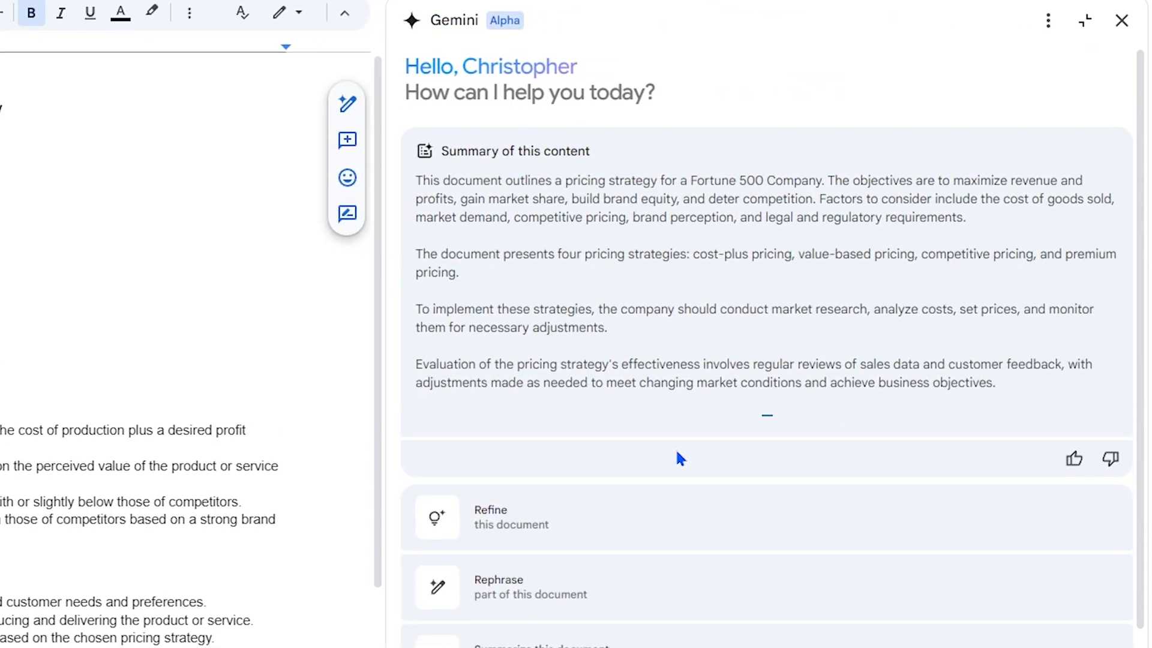
Insert the 'Competitor Pricing Strategy' Drive file chip into the Gemini prompt via @.
scroll(down, 3)
text(@)
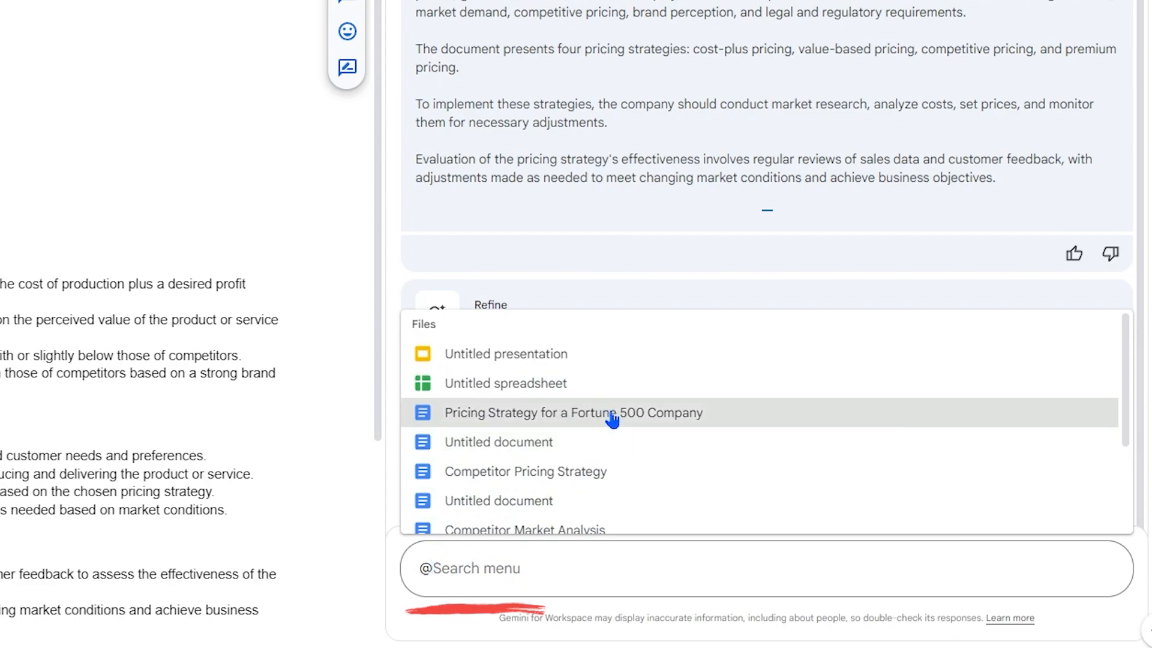
mouse_move(615, 428)
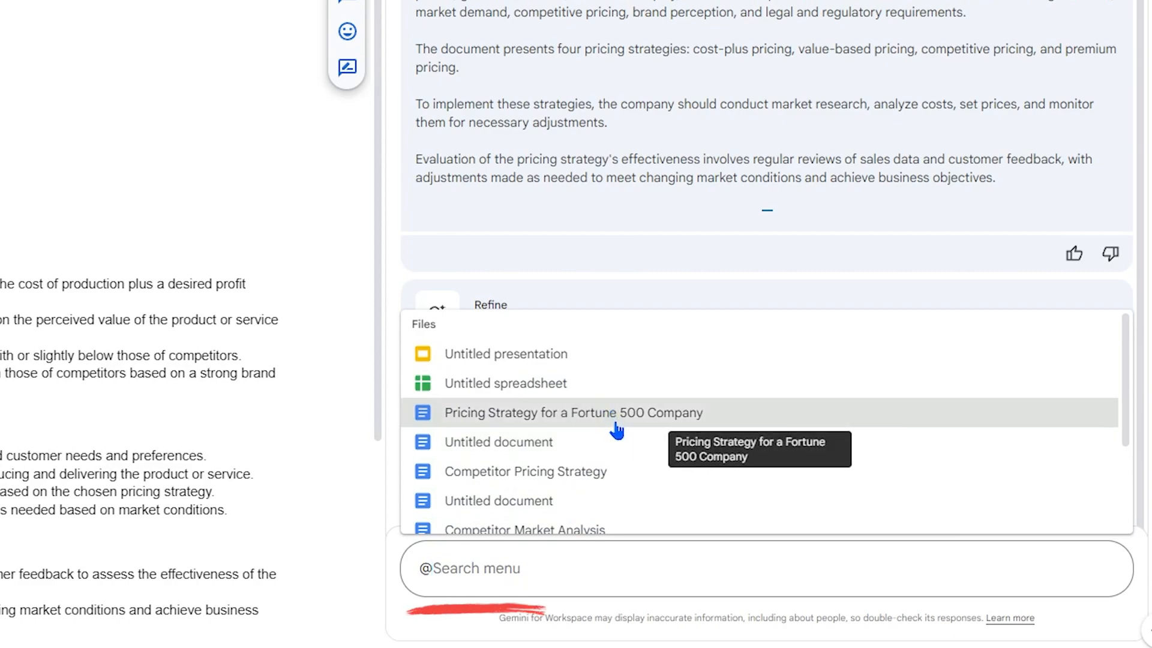
click(525, 471)
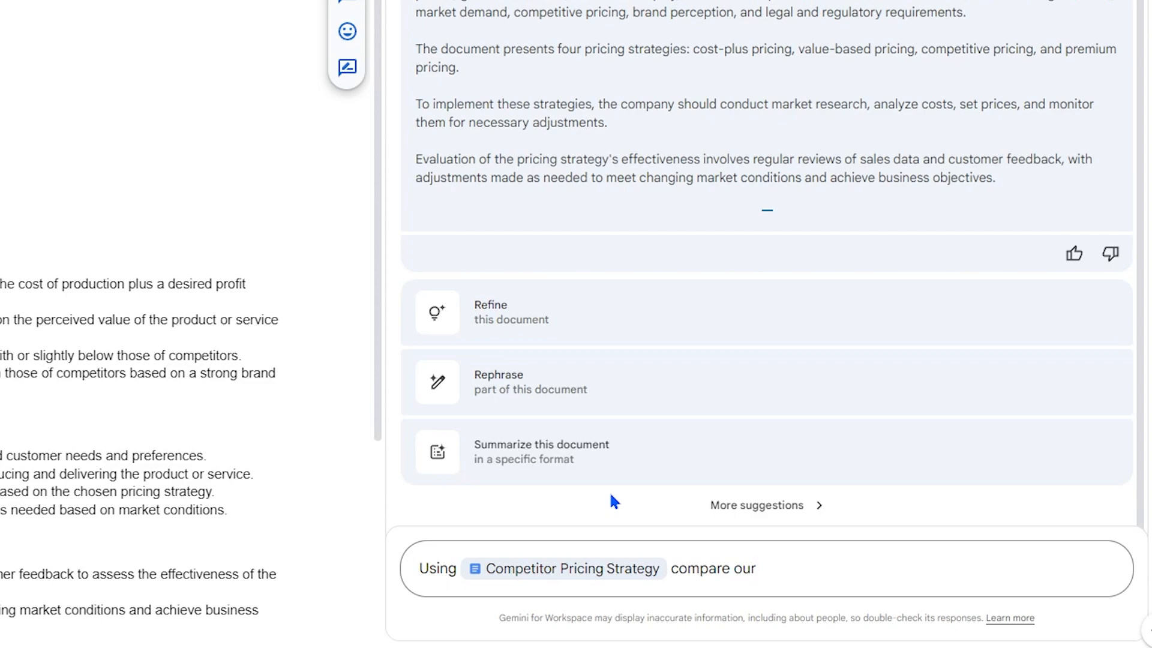
Complete the prompt with 'compare this pricing strategy' after the file chip.
text(this pricing s)
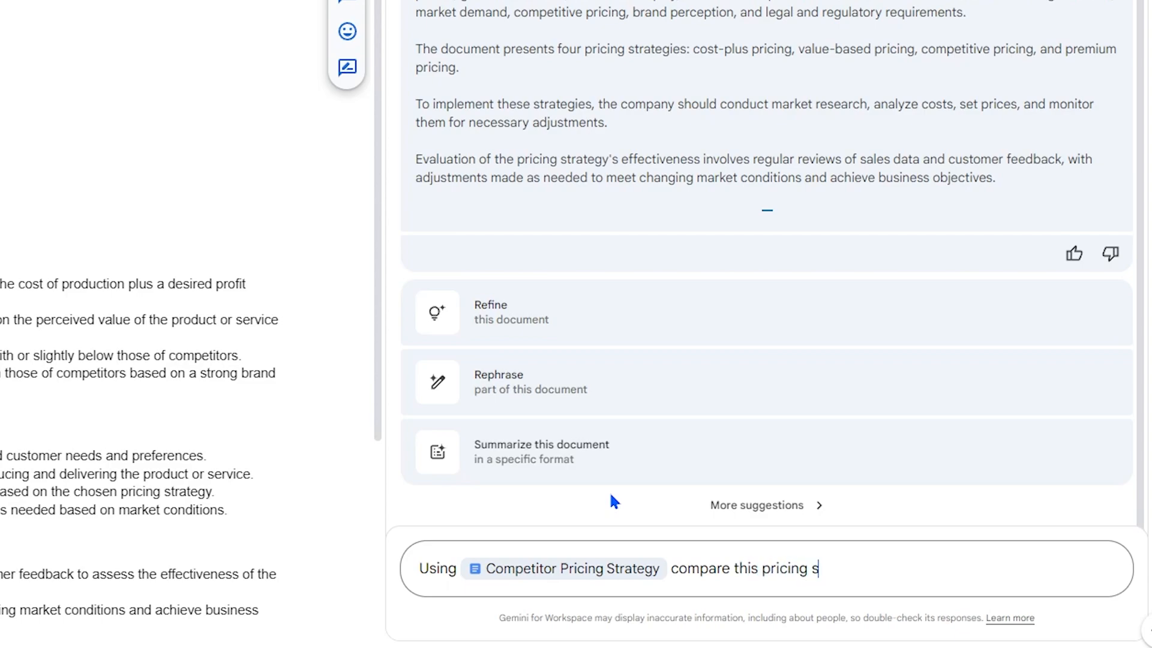
text(trategy)
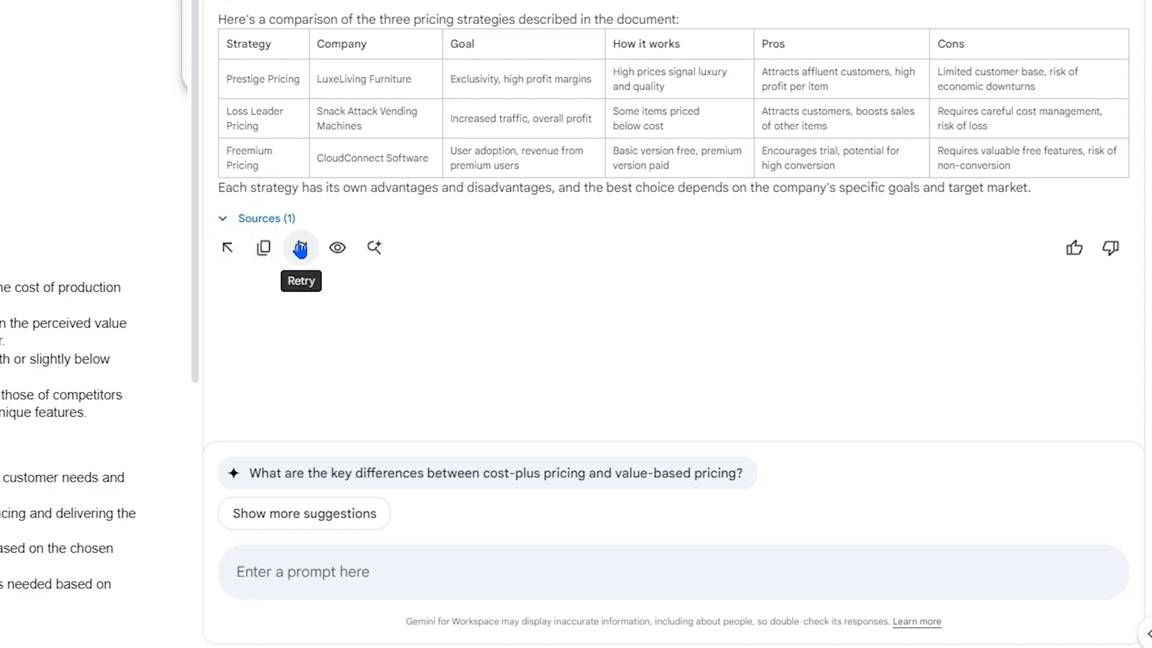
mouse_move(374, 247)
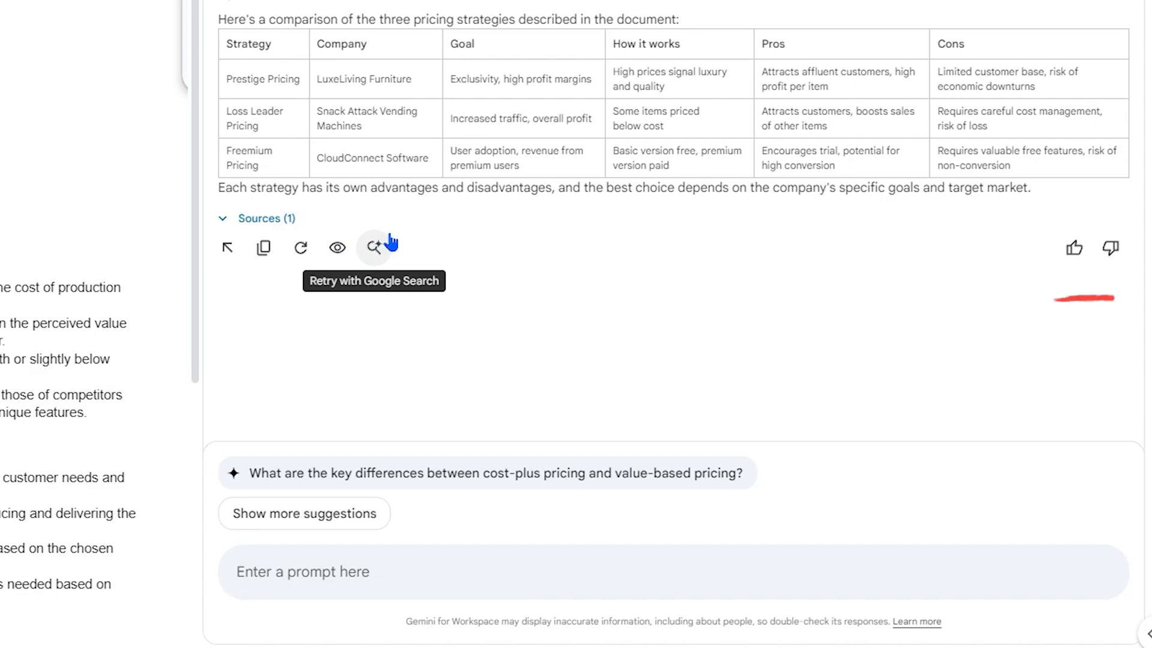
mouse_move(1108, 248)
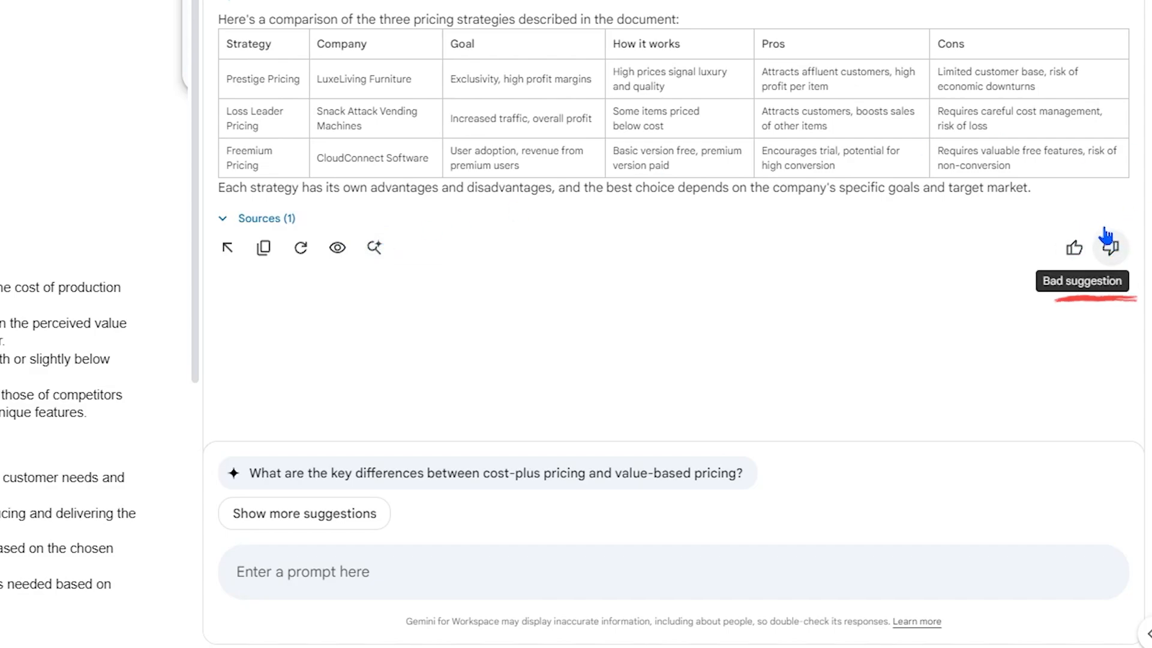